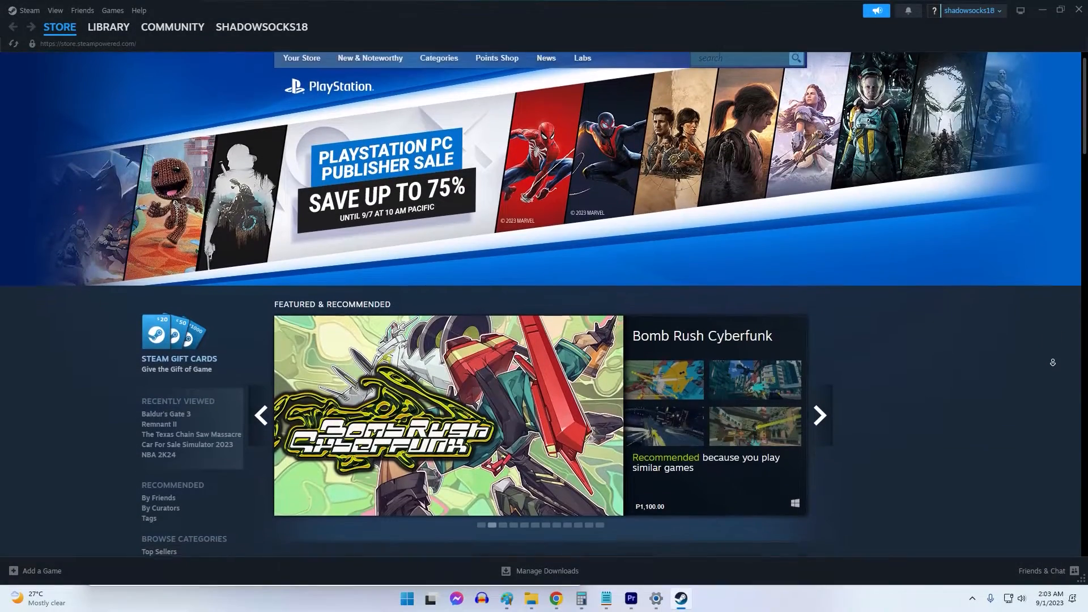
Step: Show the Start menu power options: Sleep, Hibernate, Shut down and Restart
scroll("down", 3)
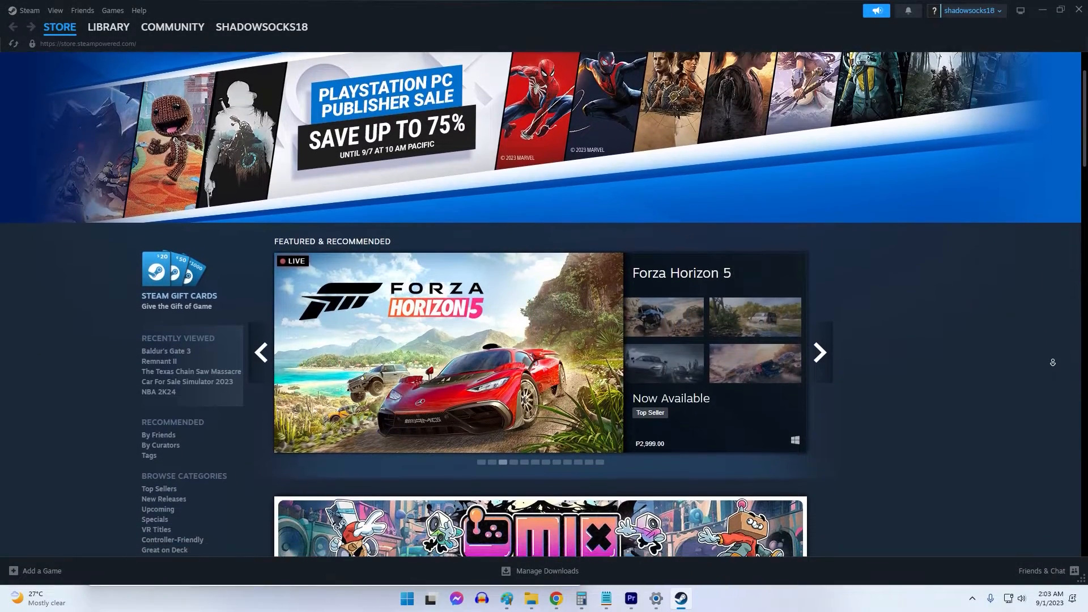
scroll("down", 3)
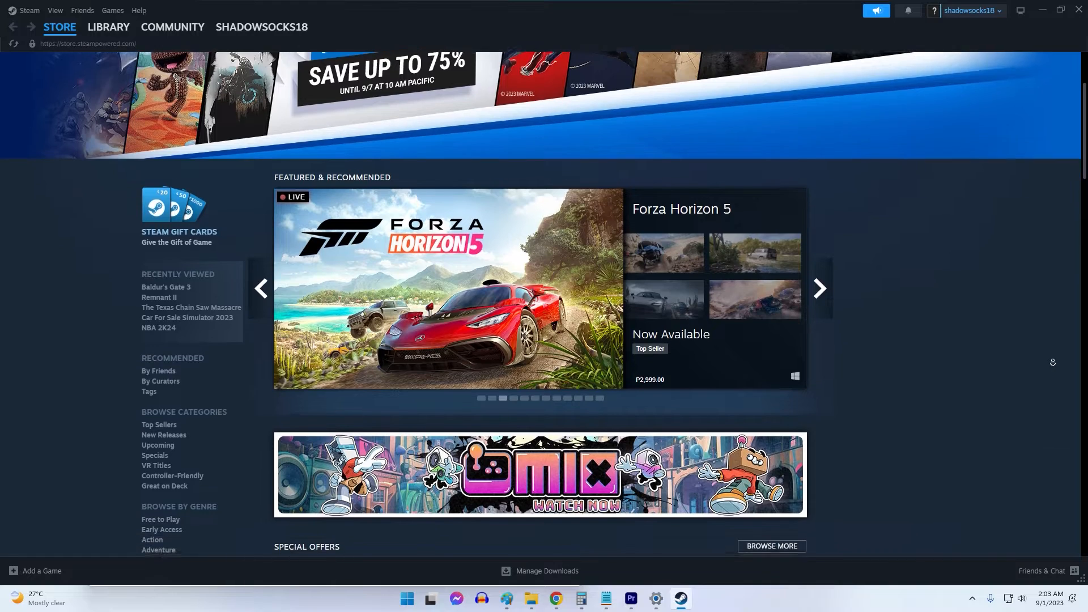
scroll("down", 3)
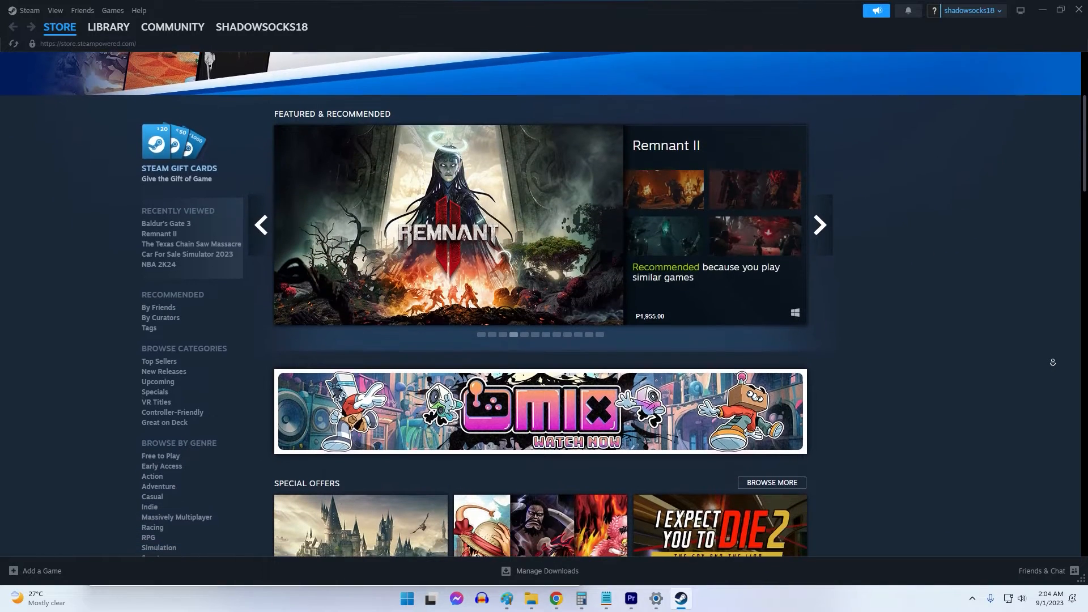
scroll("down", 3)
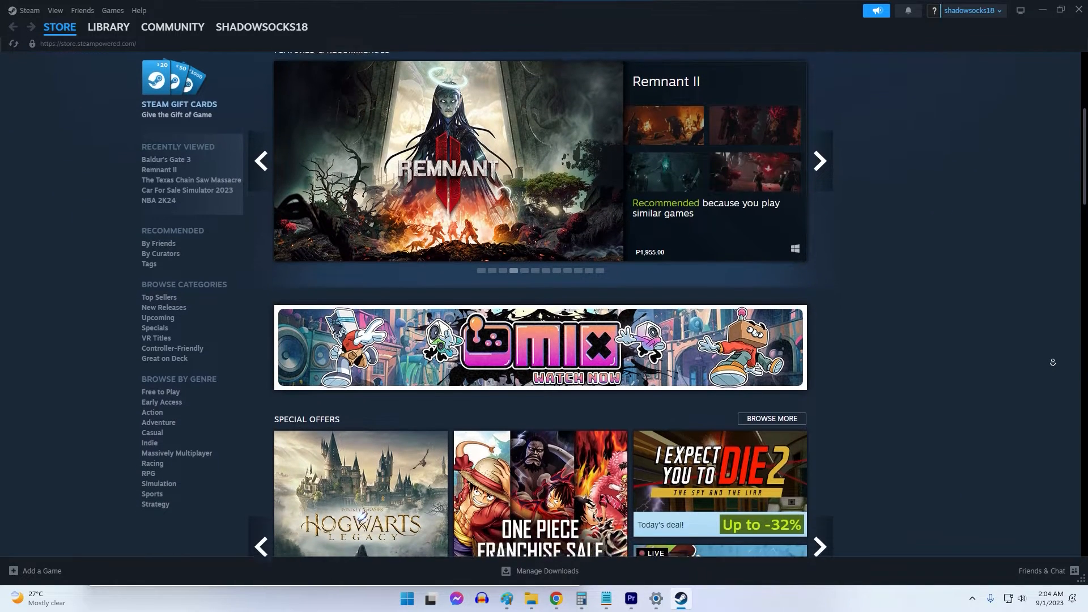
scroll("down", 3)
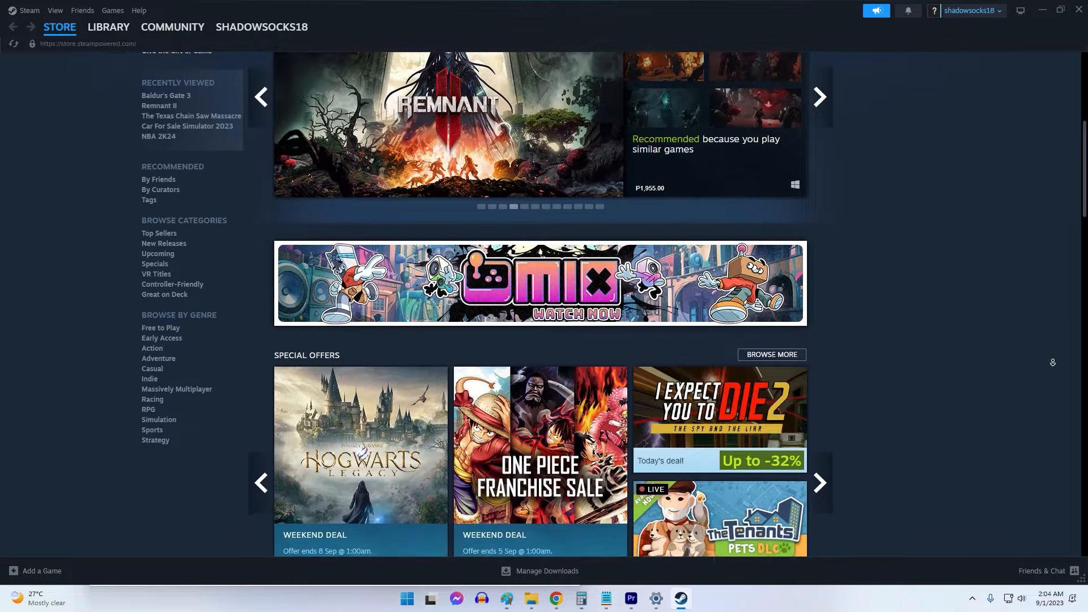
scroll("down", 3)
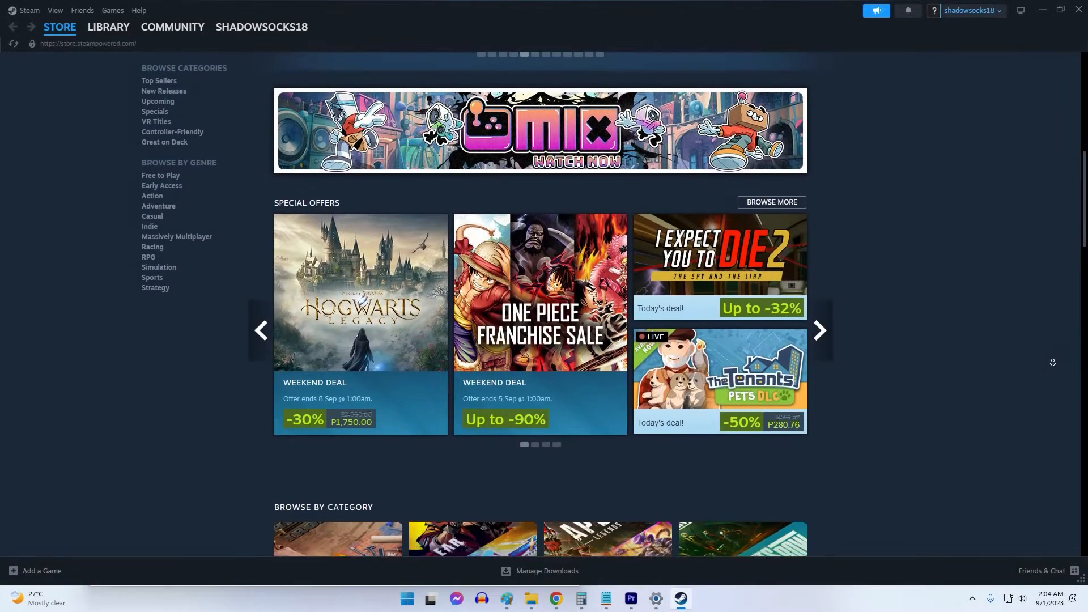
scroll("down", 3)
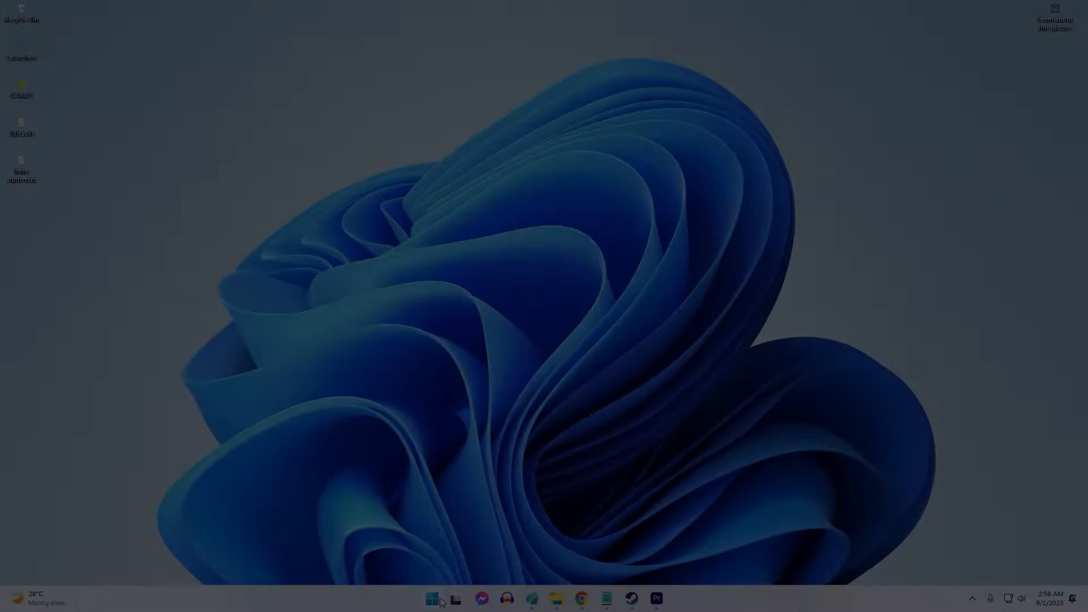
left_click(683, 560)
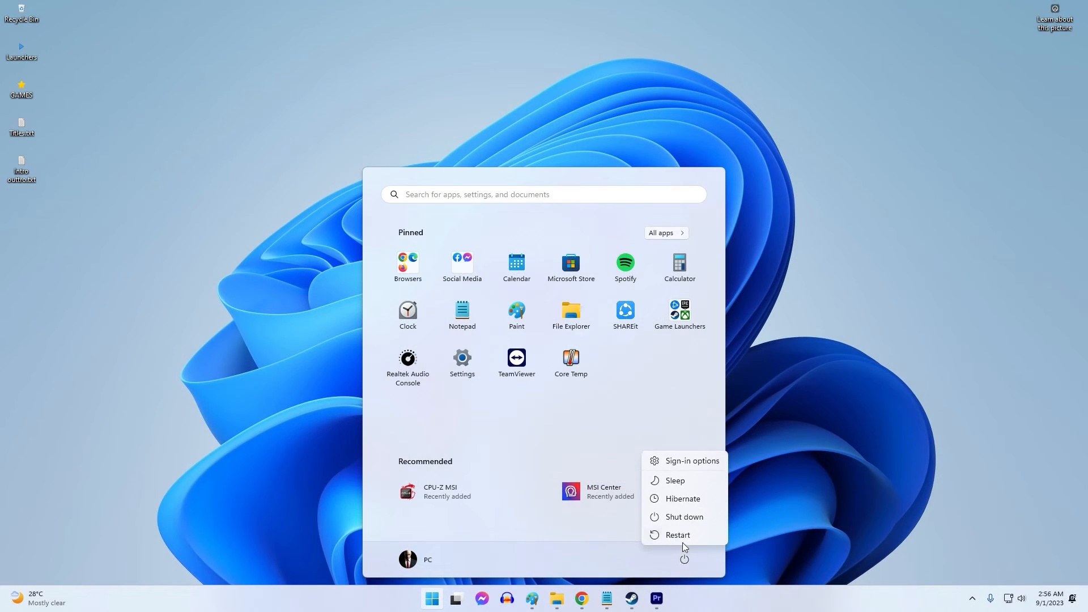
mouse_move(683, 534)
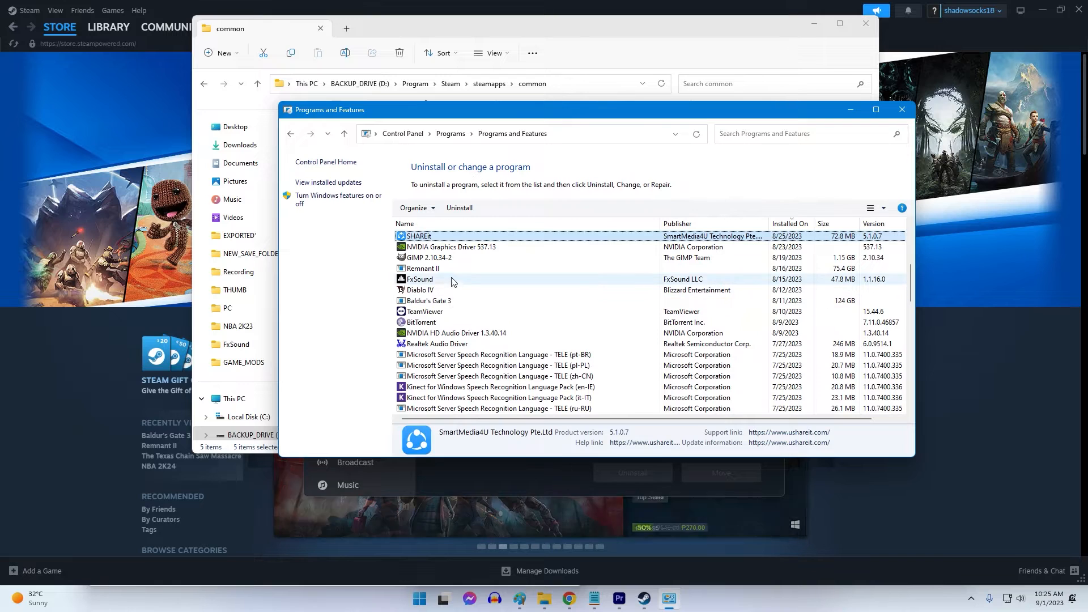
mouse_move(451, 327)
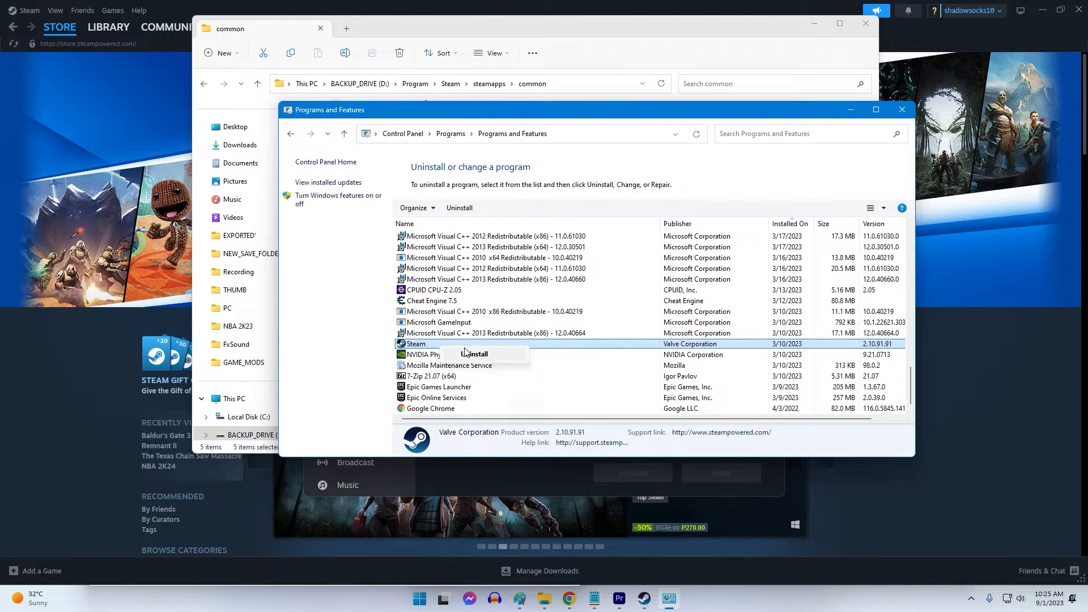
Step: Choose Uninstall on Steam in Programs and Features
left_click(473, 353)
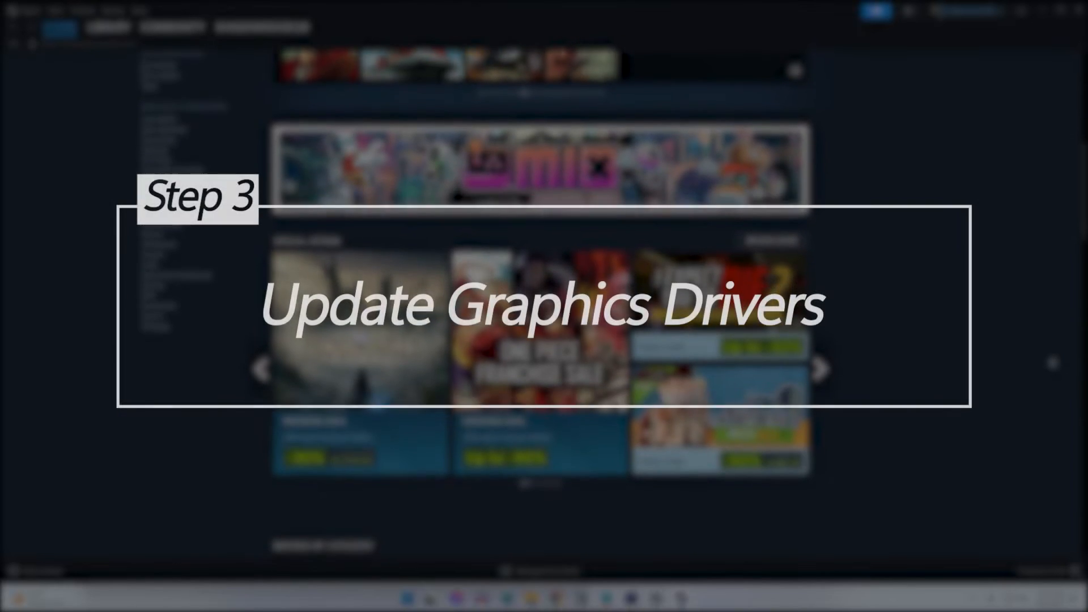
Step: Check GeForce Experience Drivers for updates, confirming Game Ready Driver 537.13 is current
scroll("down", 3)
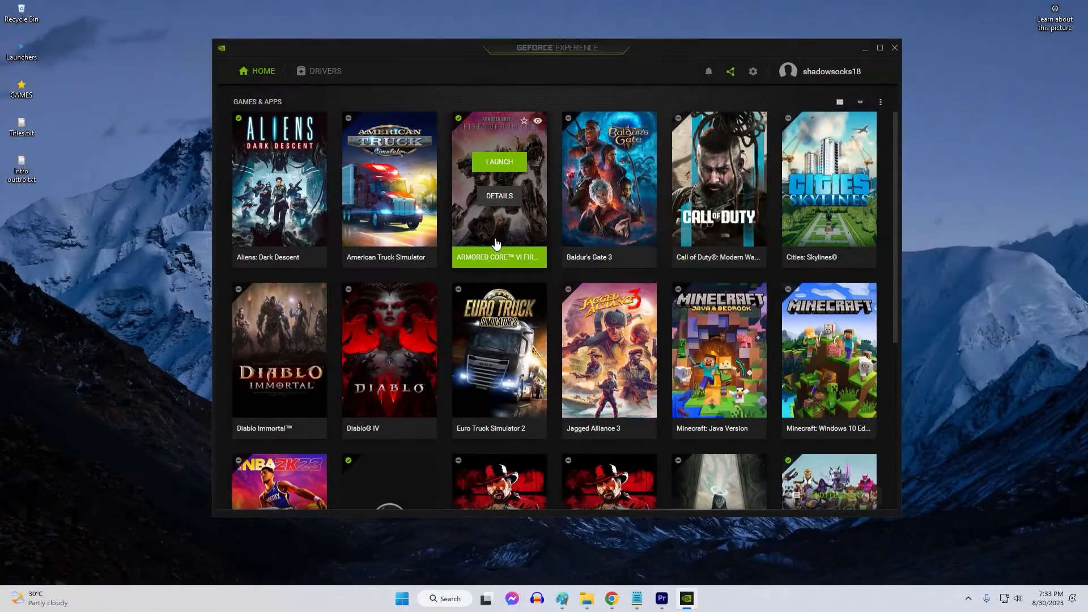
mouse_move(319, 77)
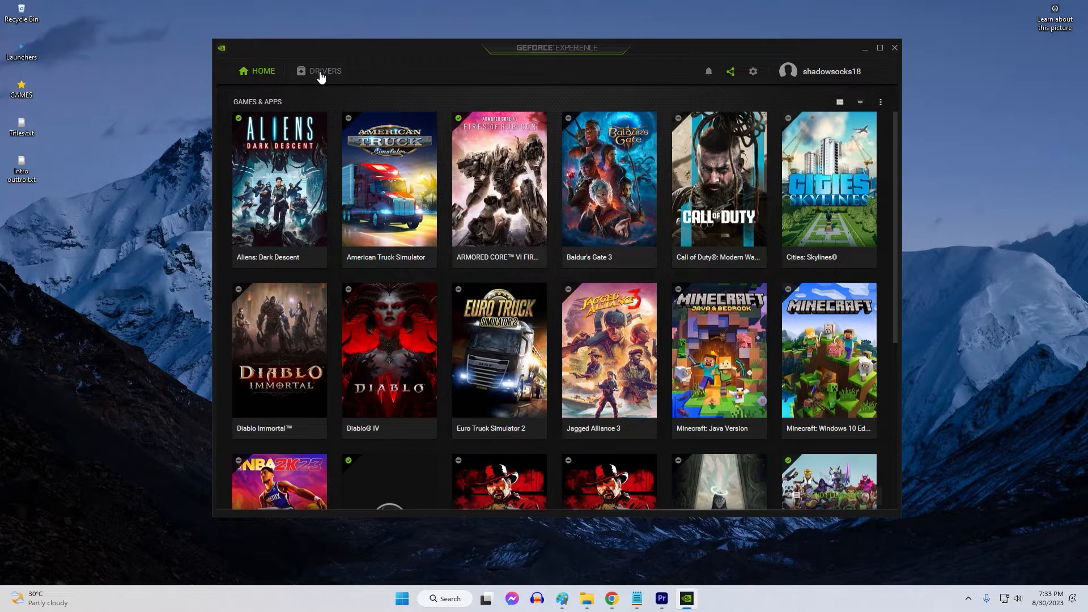
left_click(325, 71)
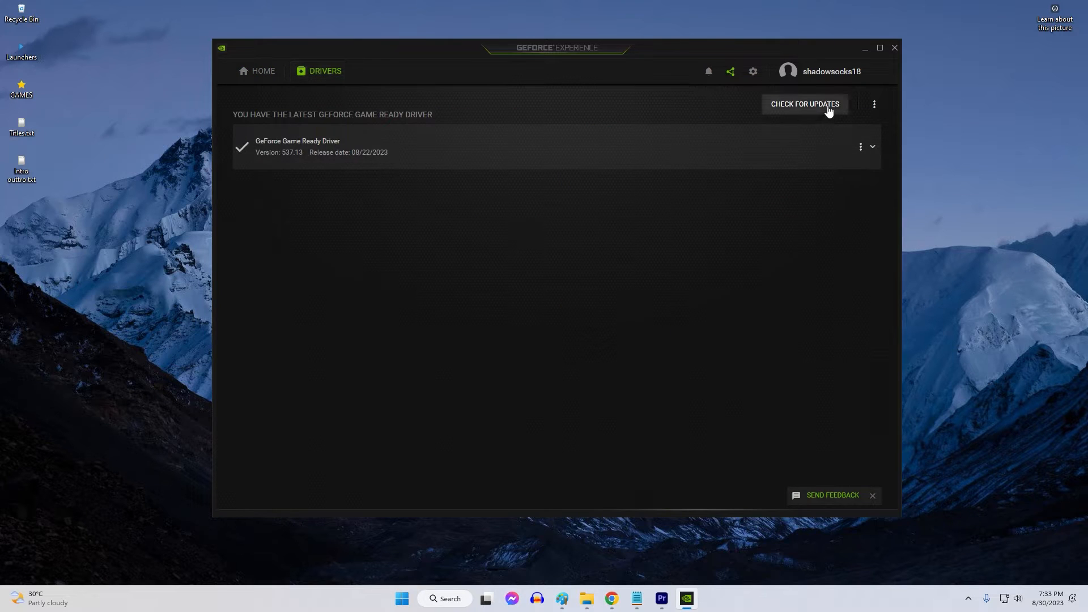
left_click(803, 105)
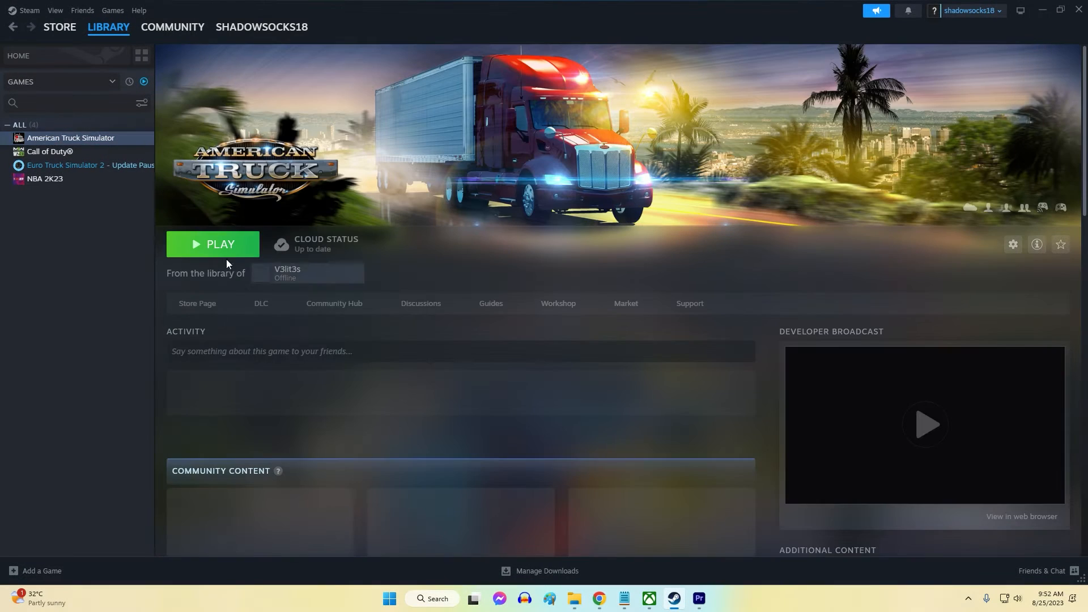
Step: Show the Installed Files section of American Truck Simulator's Properties
left_click(1012, 245)
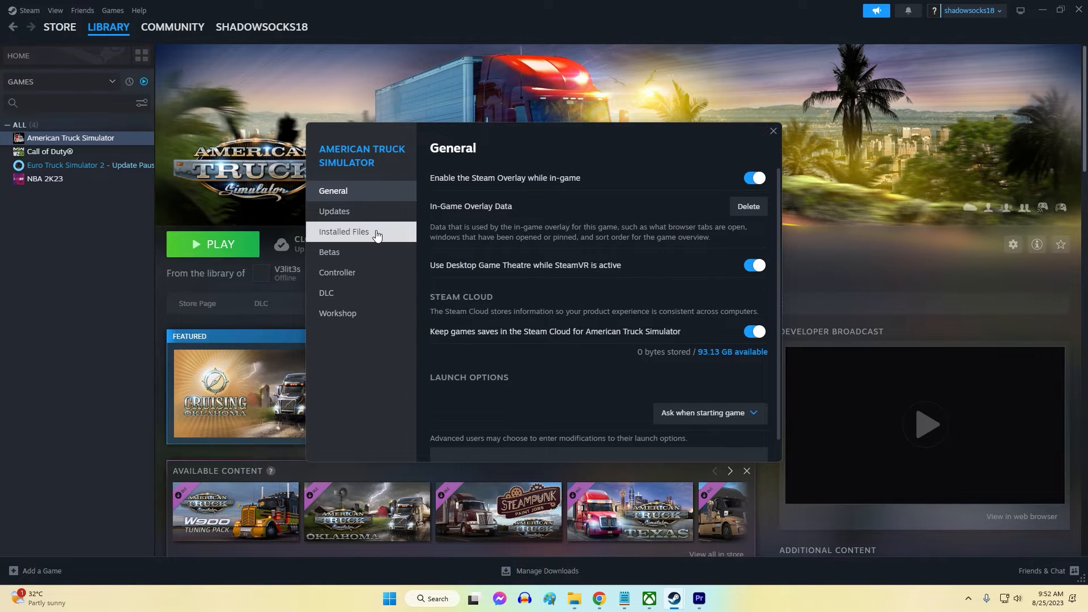
left_click(343, 231)
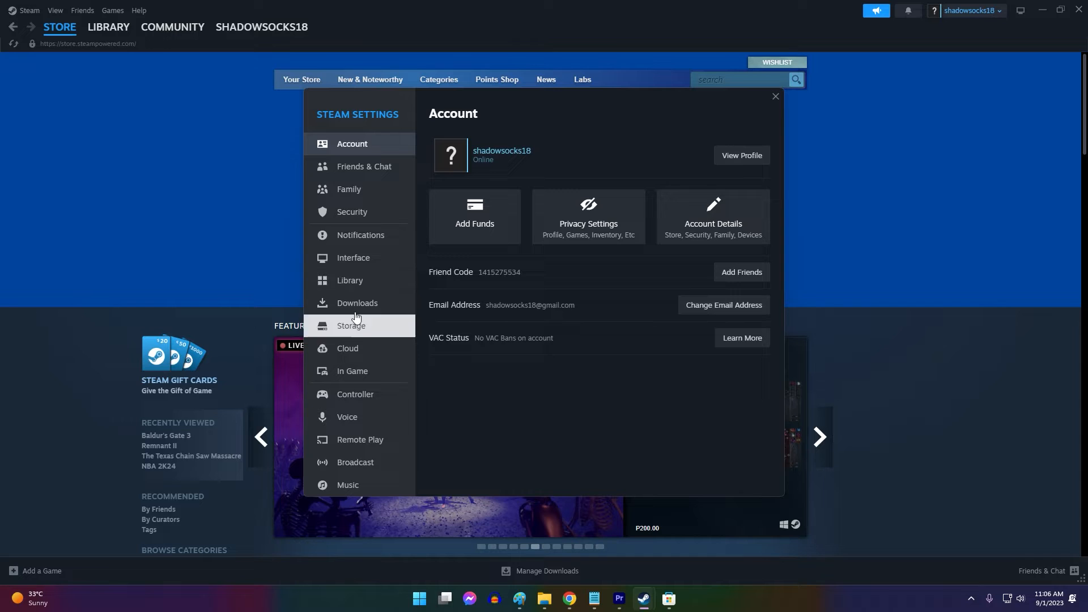
Step: Browse the Downloads region dropdown, leaving Philippines - Manila selected
left_click(358, 305)
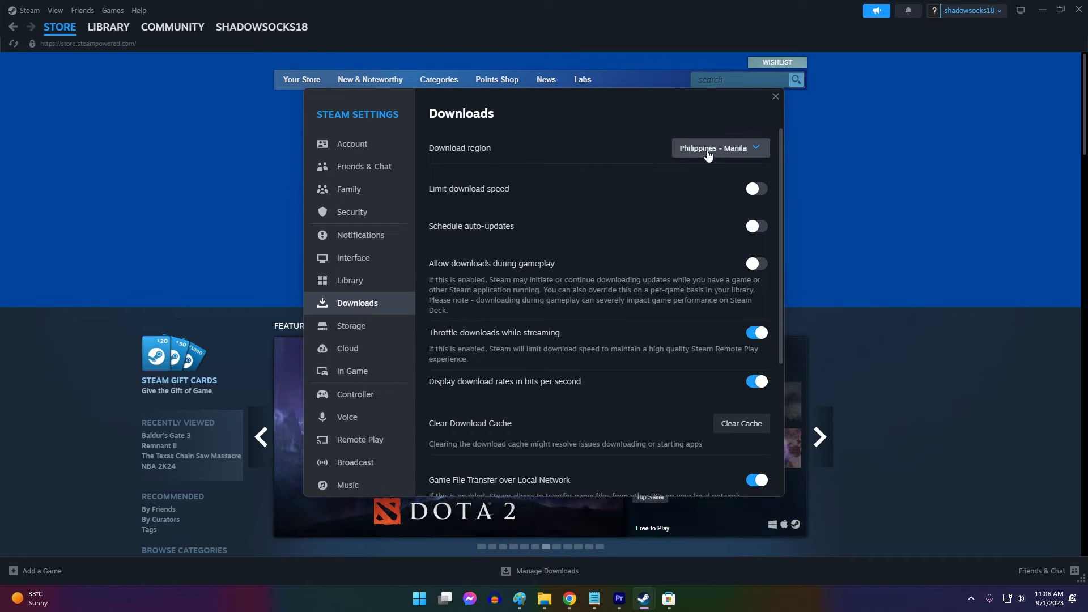
left_click(719, 148)
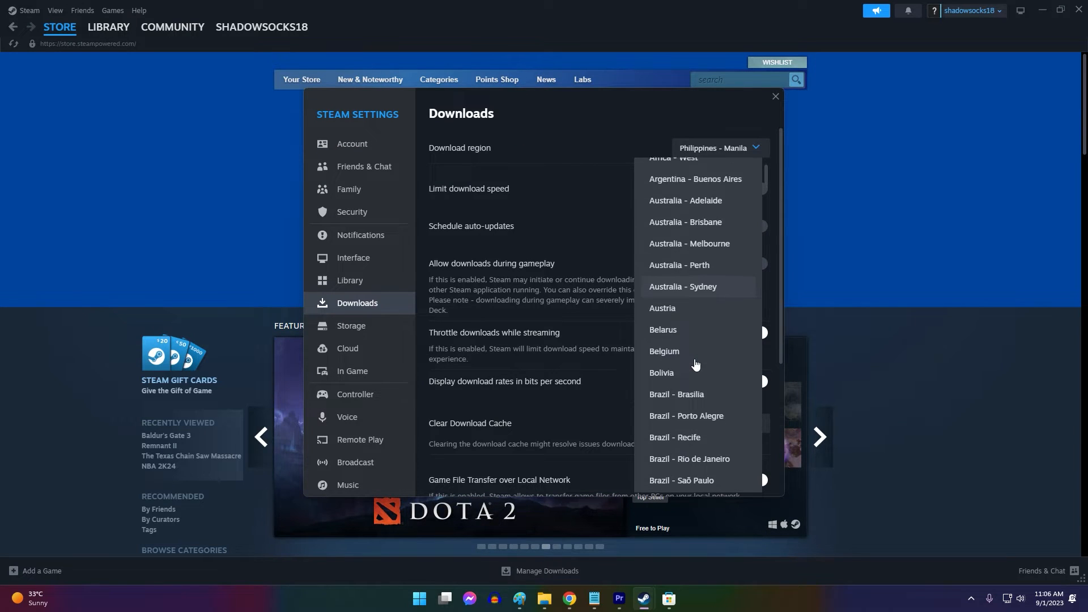
scroll("down", 3)
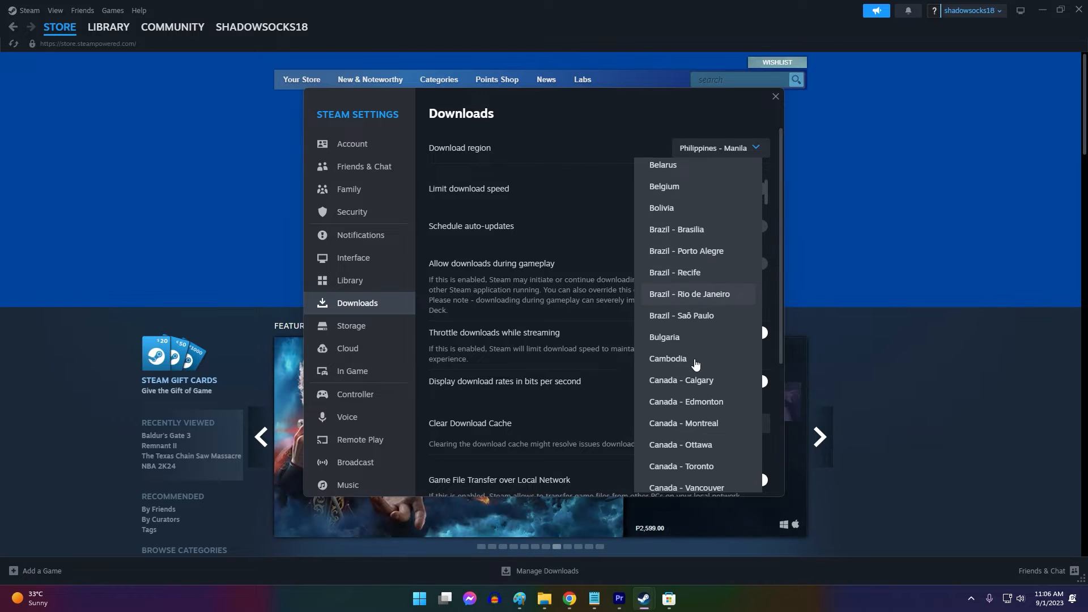
scroll("down", 3)
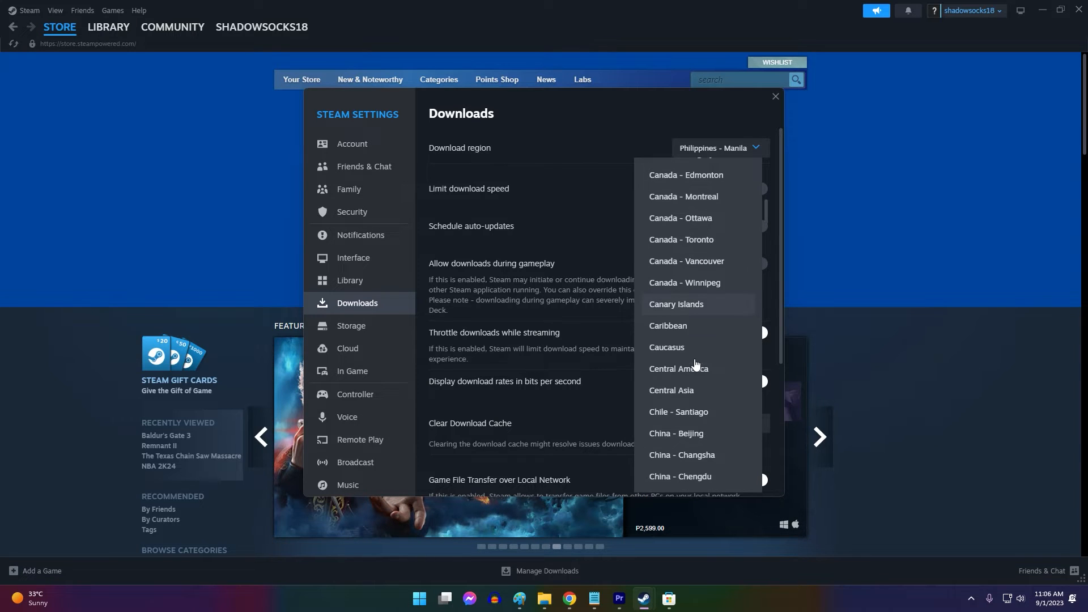
scroll("down", 3)
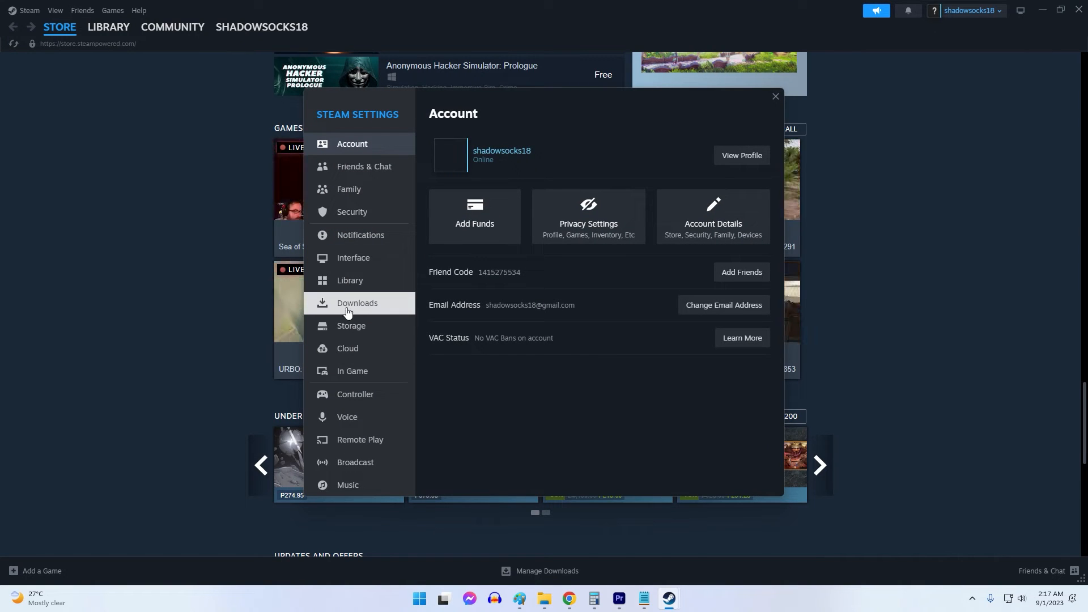
Step: Request Clear Cache under Steam's Downloads settings, bringing up its confirmation
left_click(358, 303)
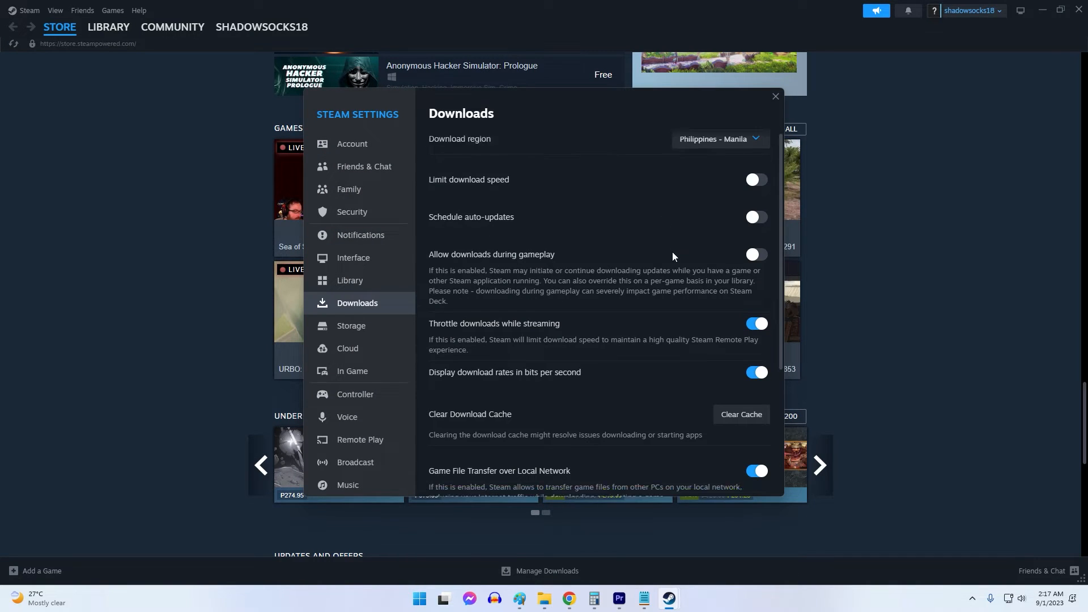
left_click(740, 422)
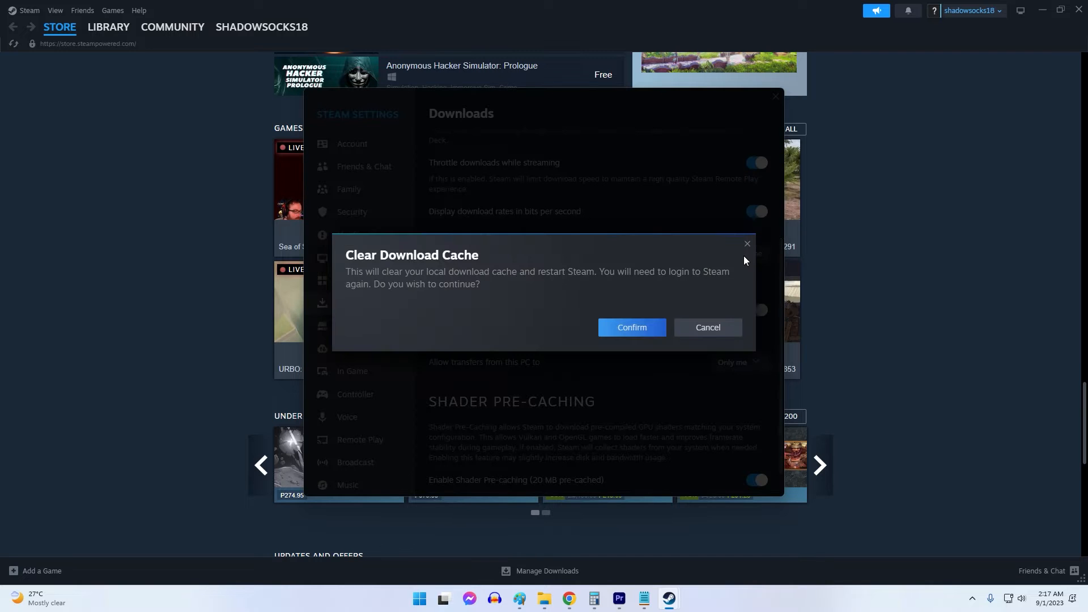
mouse_move(630, 327)
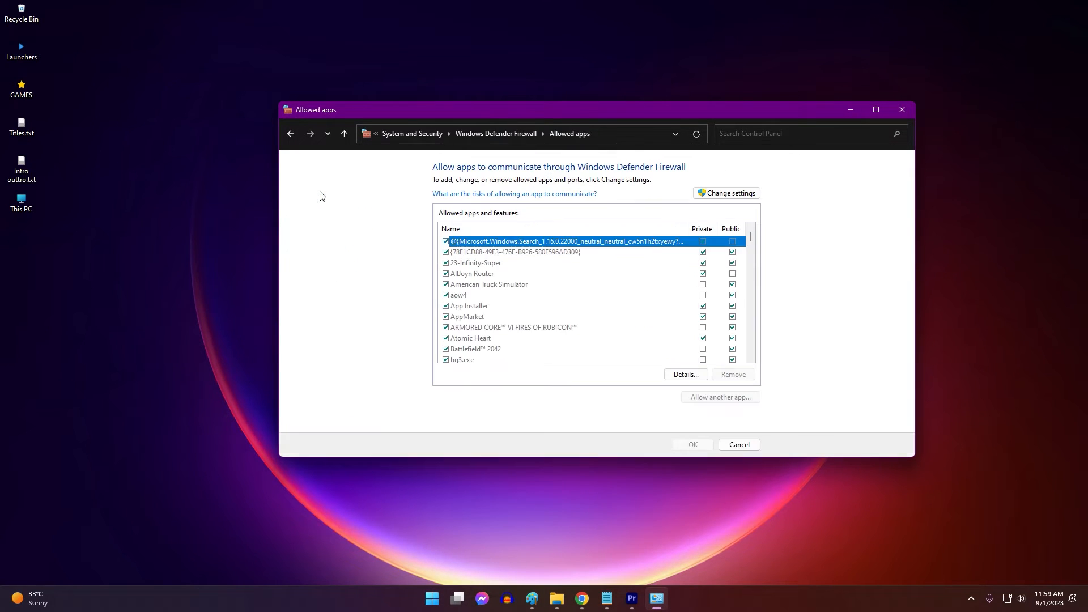
Step: Add steam.exe from D:\Program\Steam to the firewall's allowed apps
left_click(726, 192)
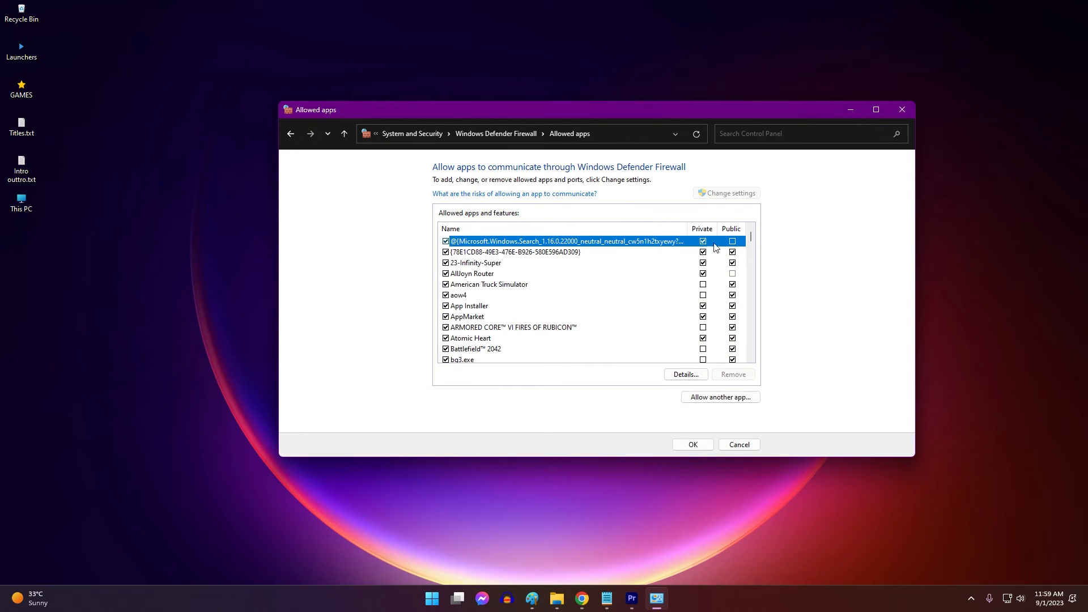
left_click(720, 397)
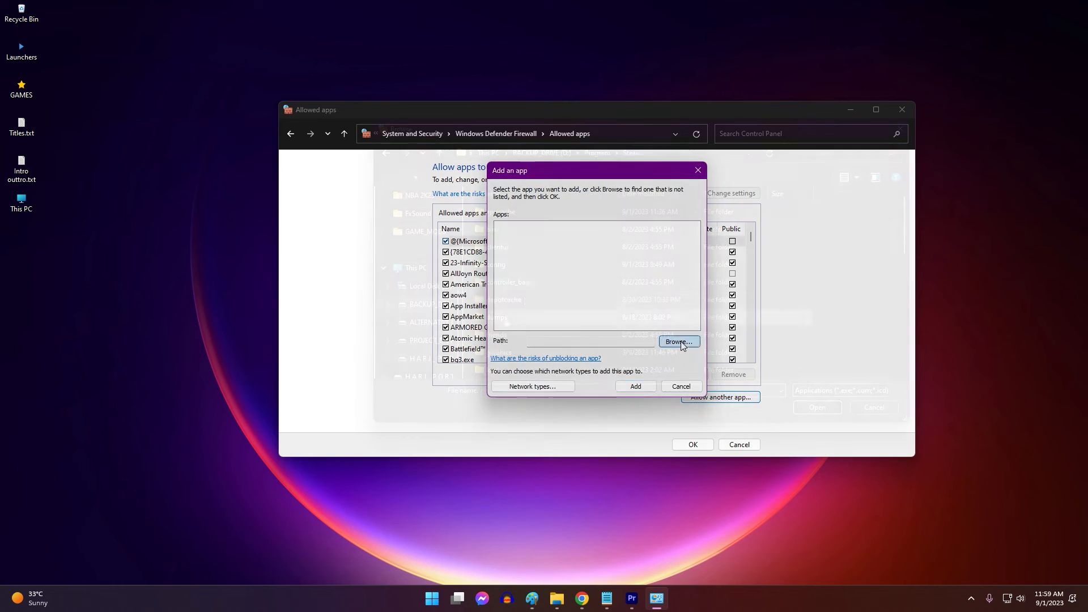
left_click(677, 342)
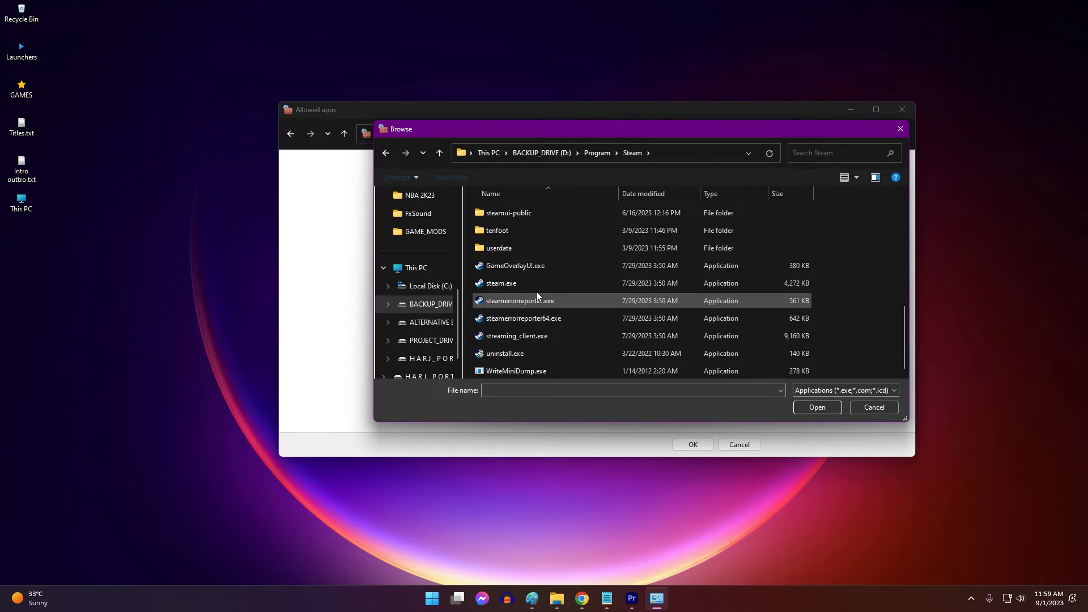
left_click(500, 282)
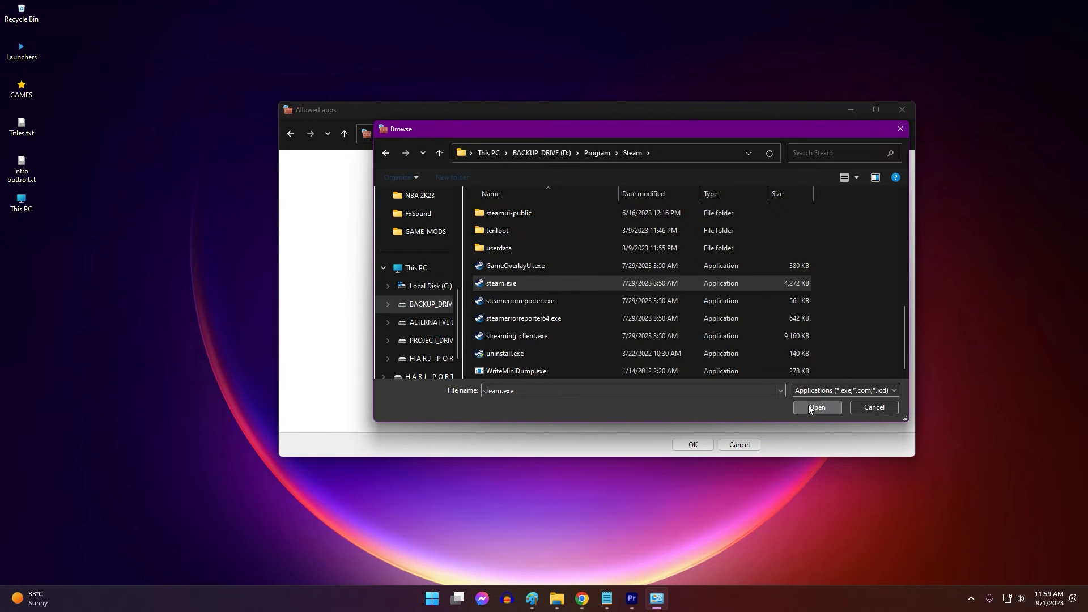
left_click(816, 408)
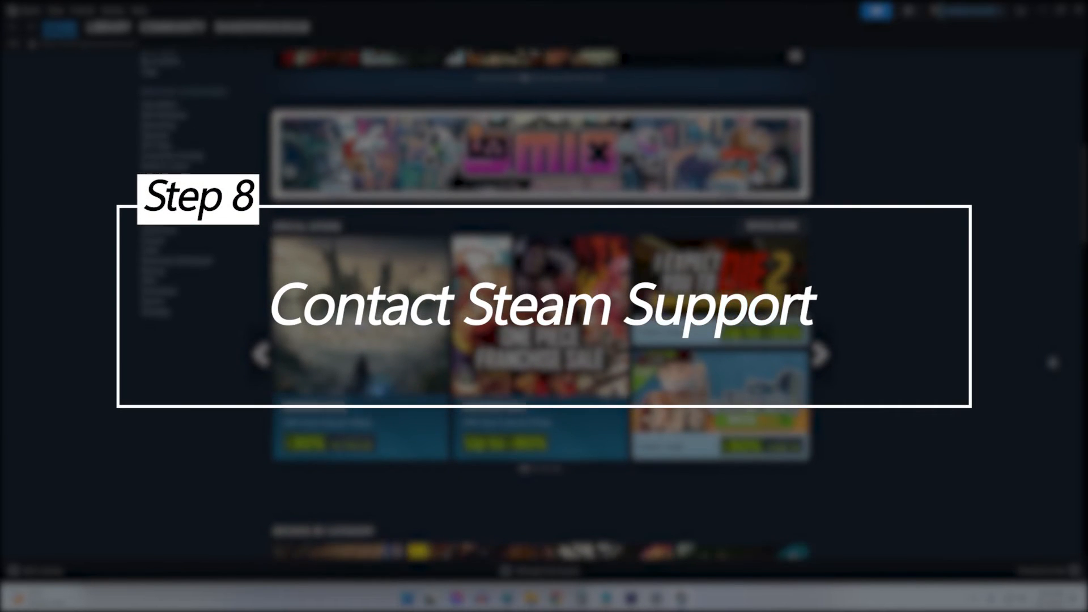
scroll("down", 3)
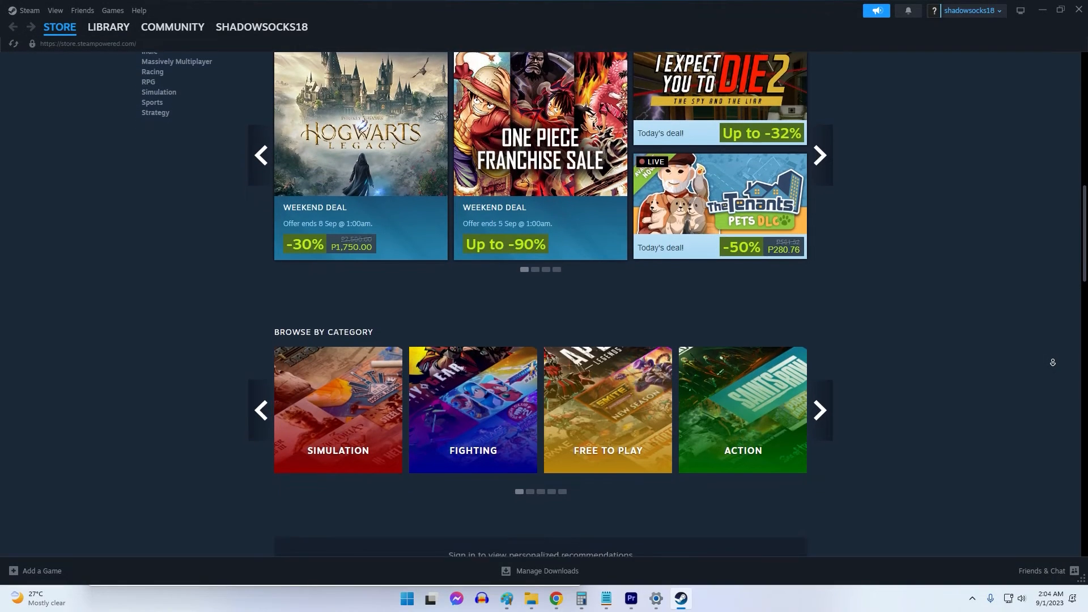
scroll("down", 3)
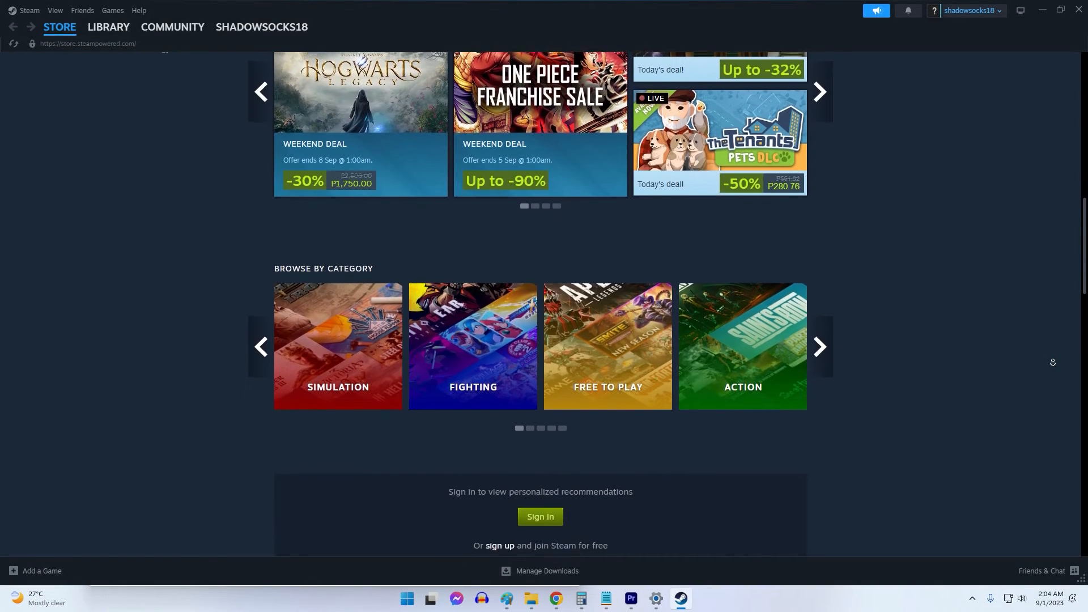
scroll("down", 3)
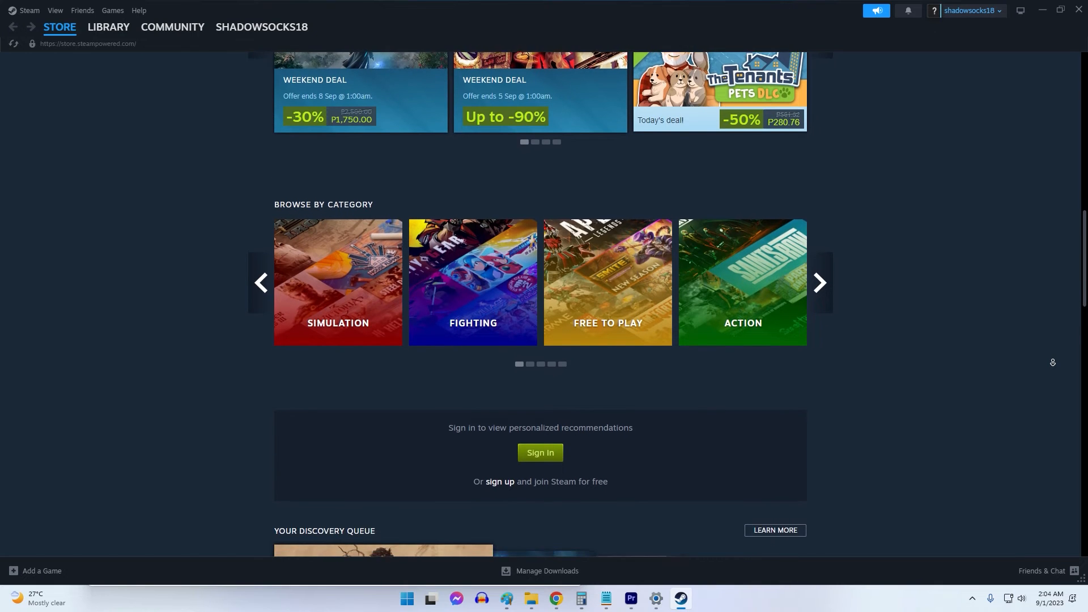
scroll("down", 3)
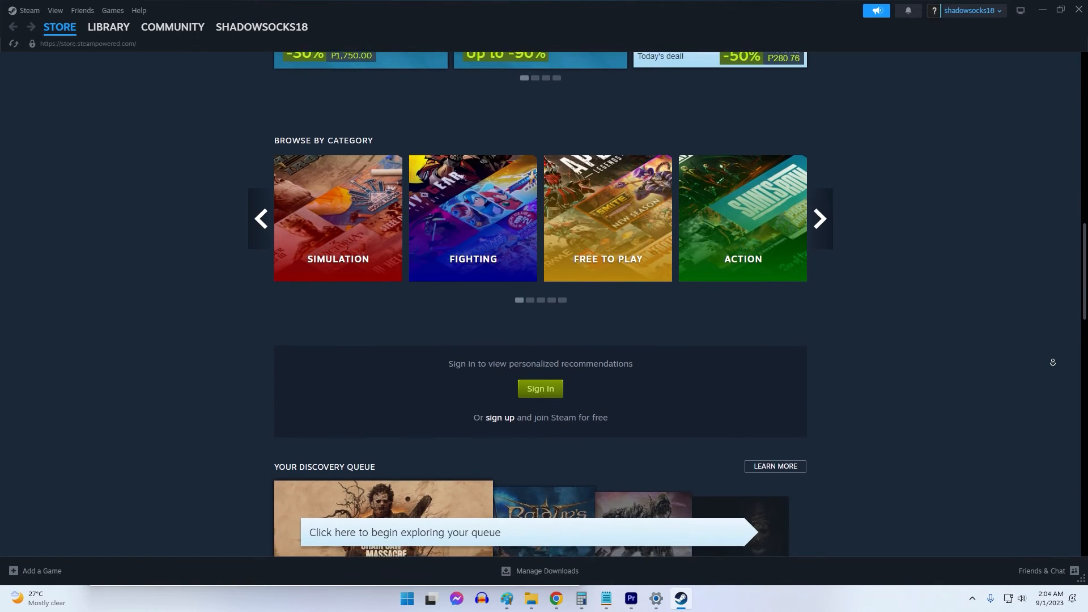
scroll("down", 3)
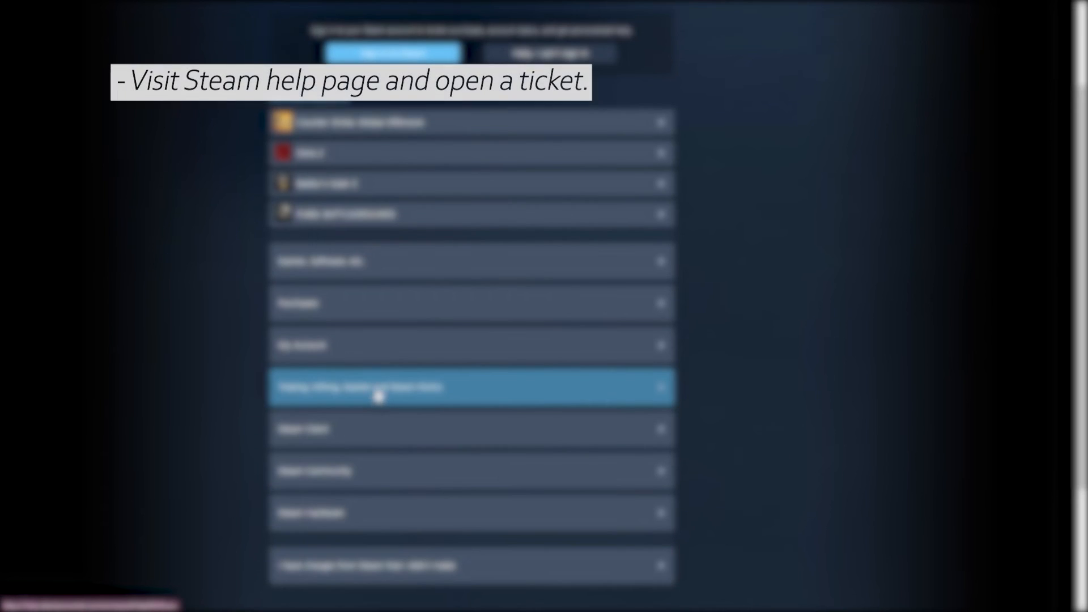
scroll("down", 3)
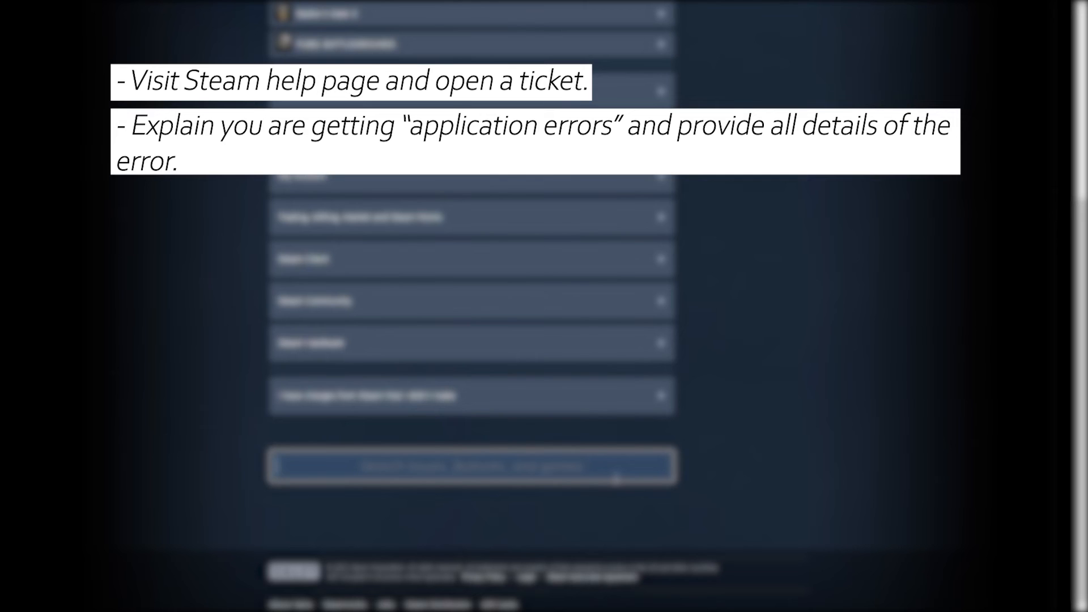
scroll("up", 3)
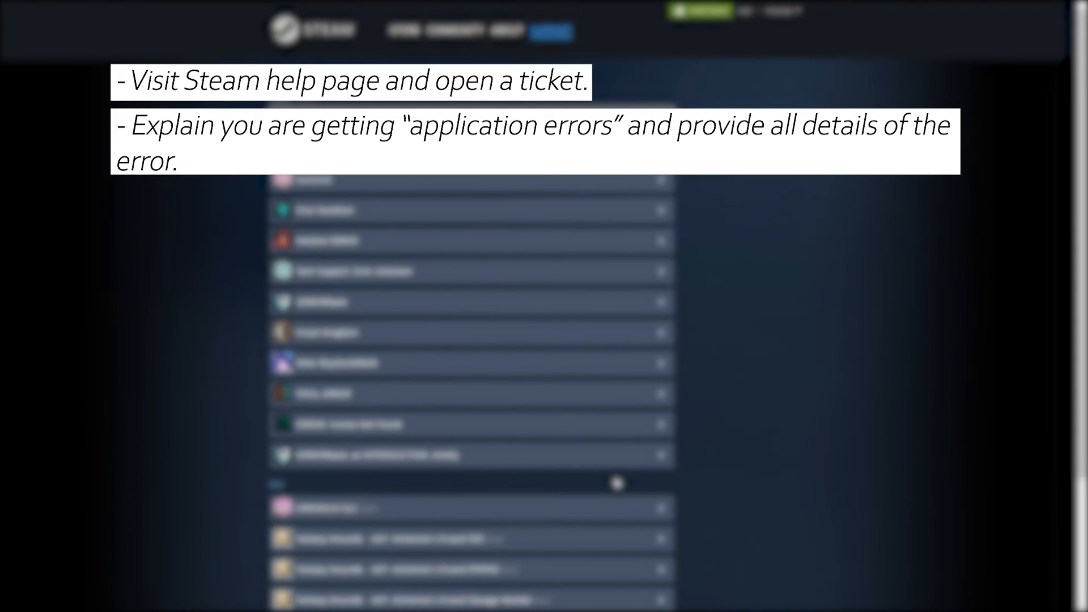
scroll("down", 3)
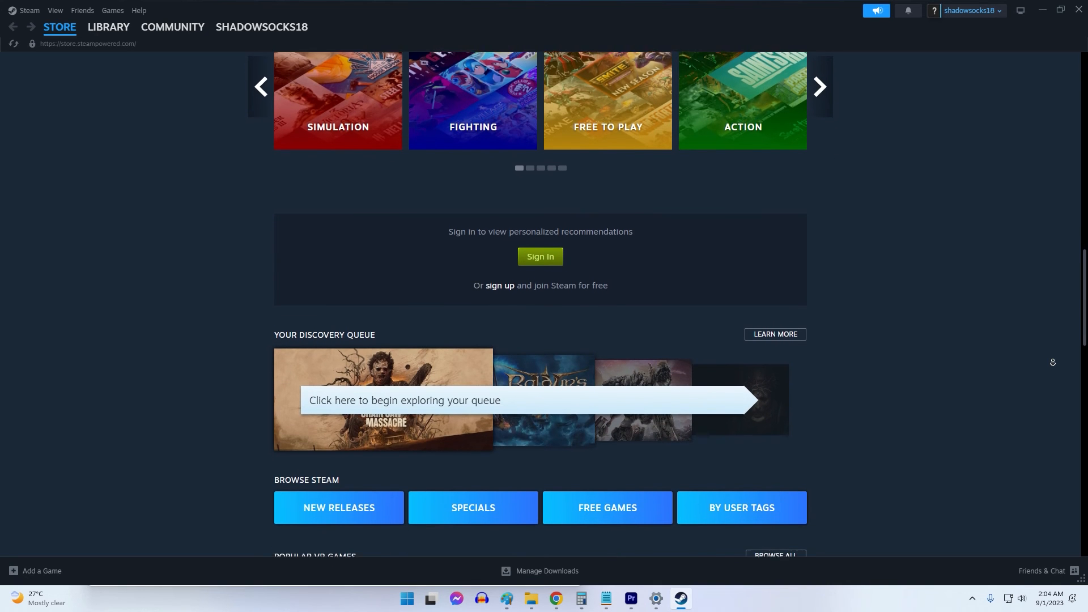
scroll("down", 3)
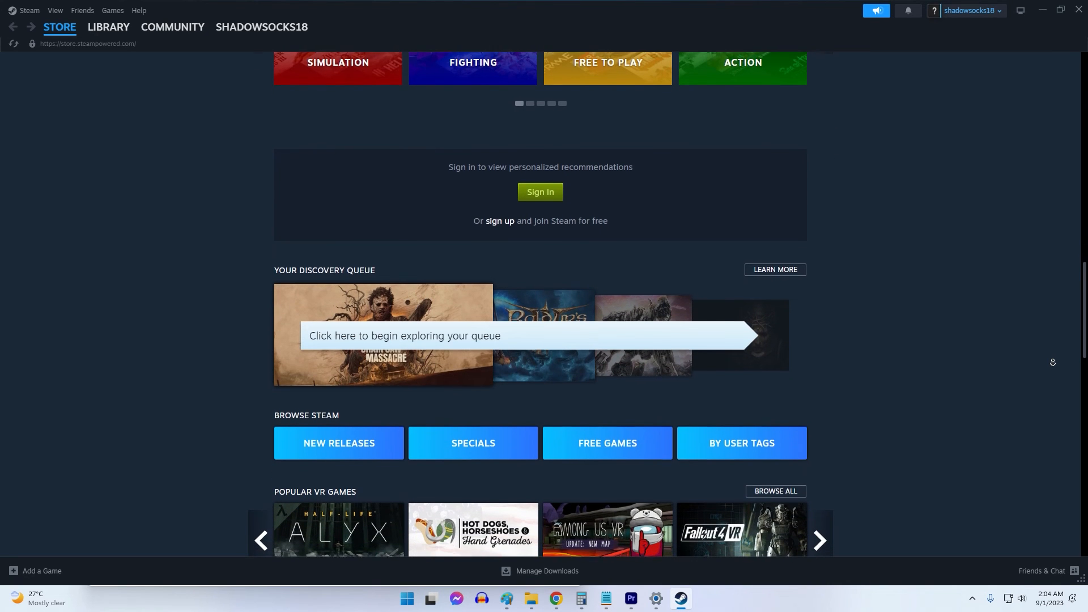
scroll("down", 3)
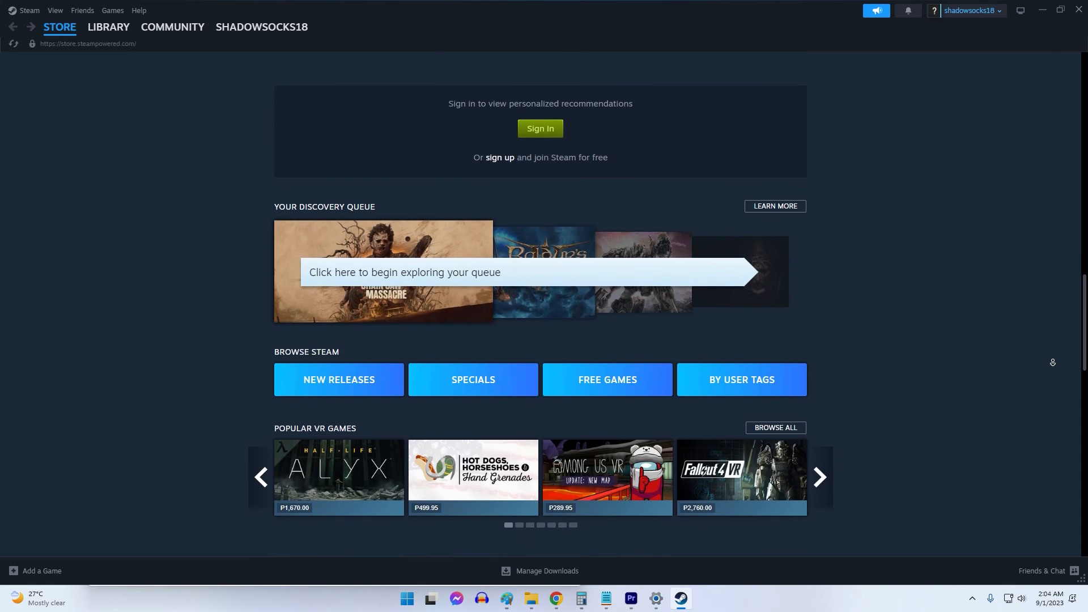
scroll("down", 3)
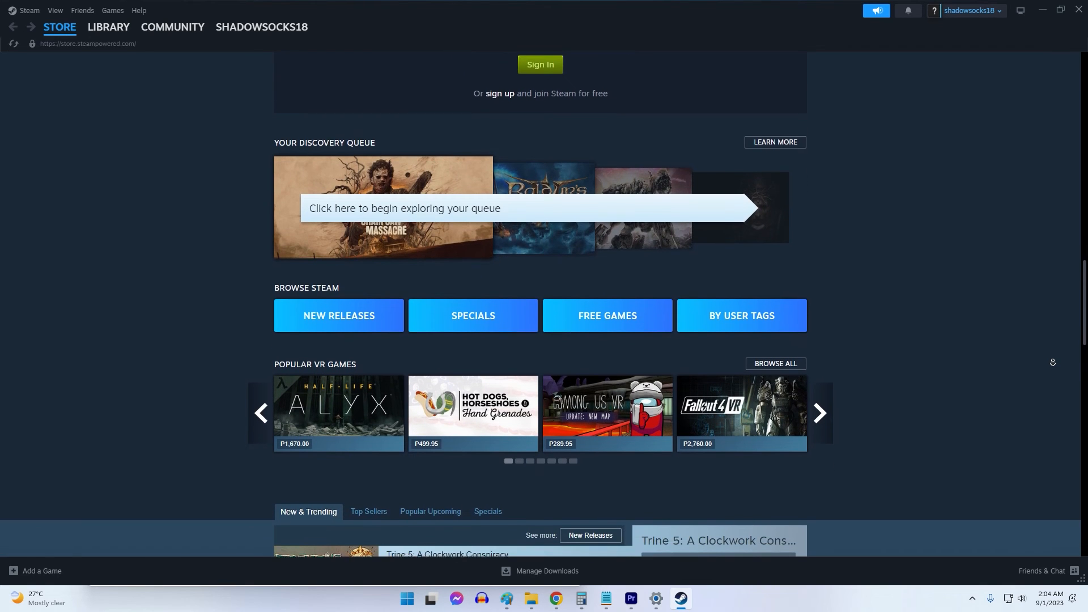
scroll("down", 3)
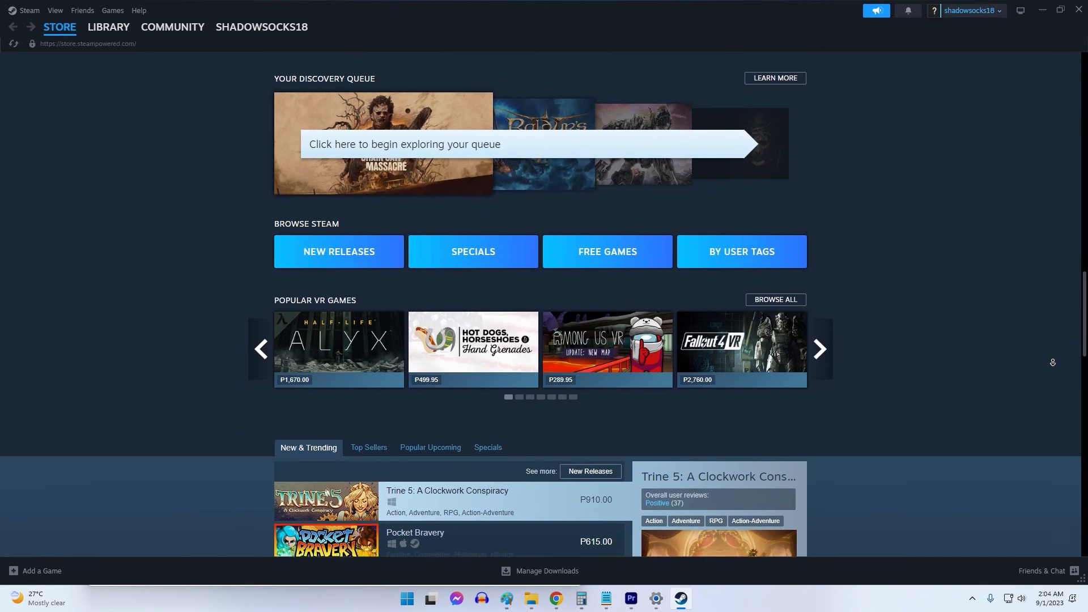
scroll("down", 3)
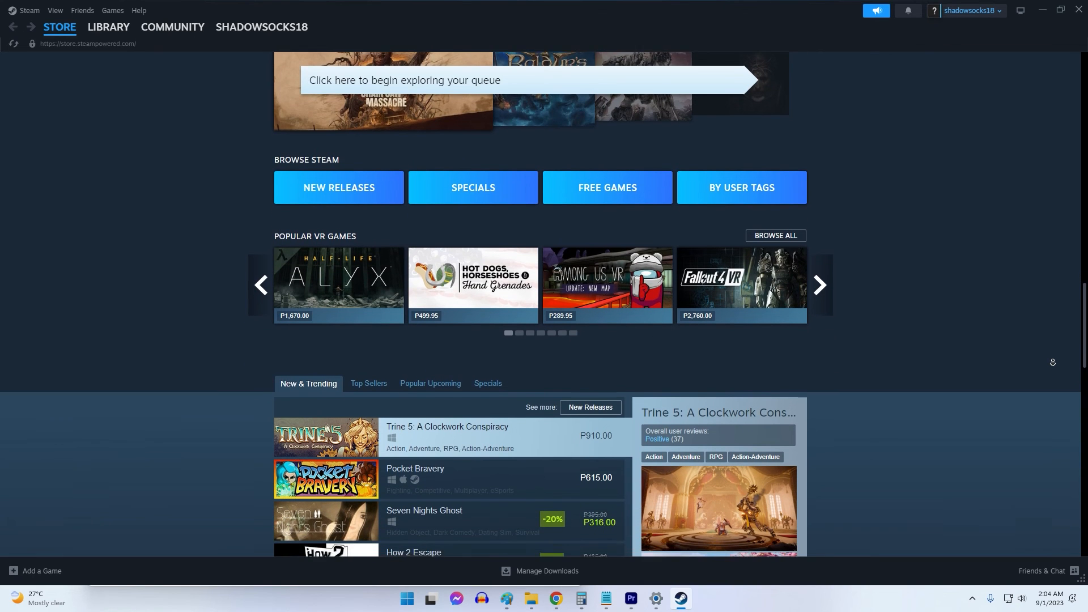